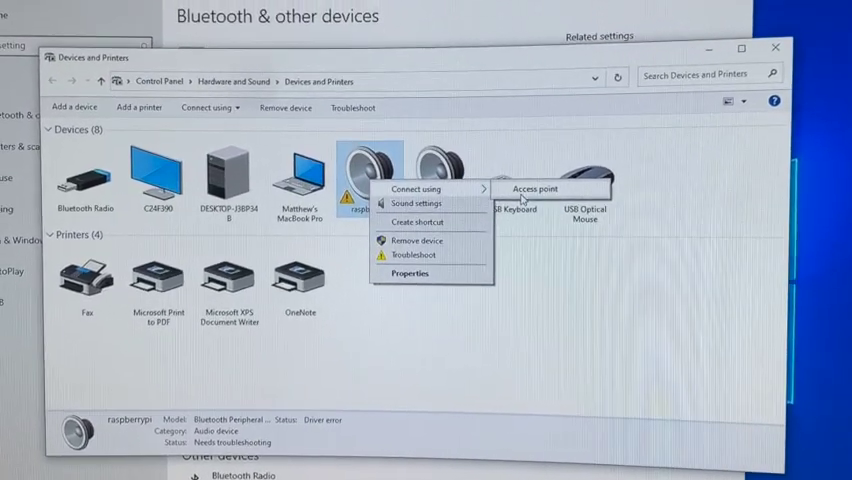
Join the raspberrypi device's Bluetooth access point via Connect using > Access point
click(536, 188)
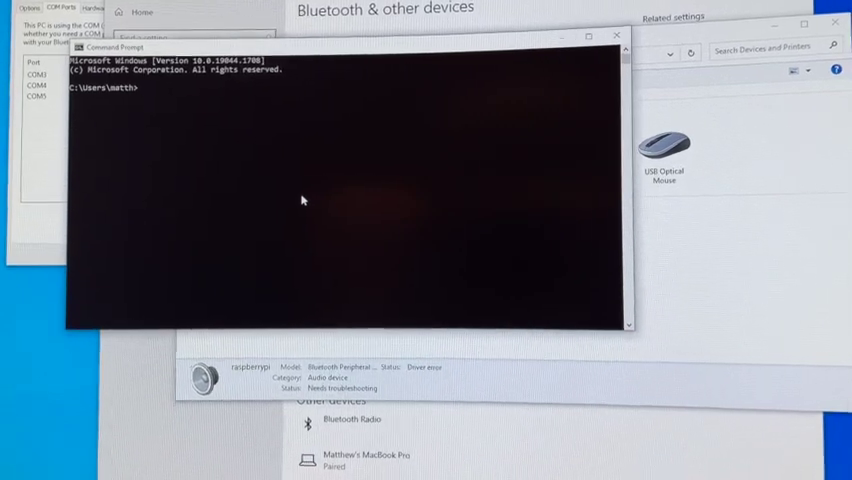
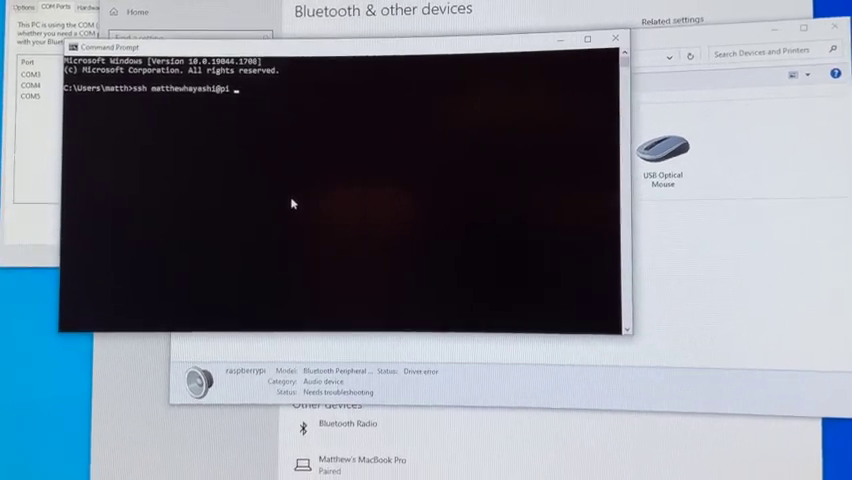
text(10.1)
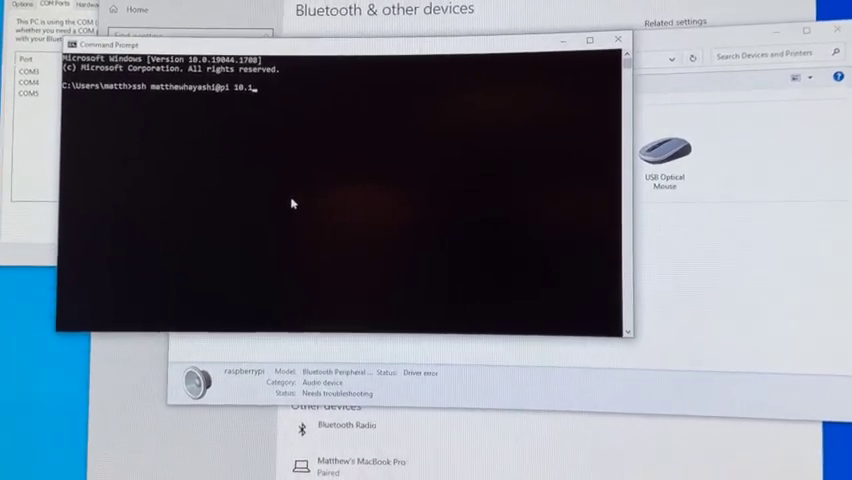